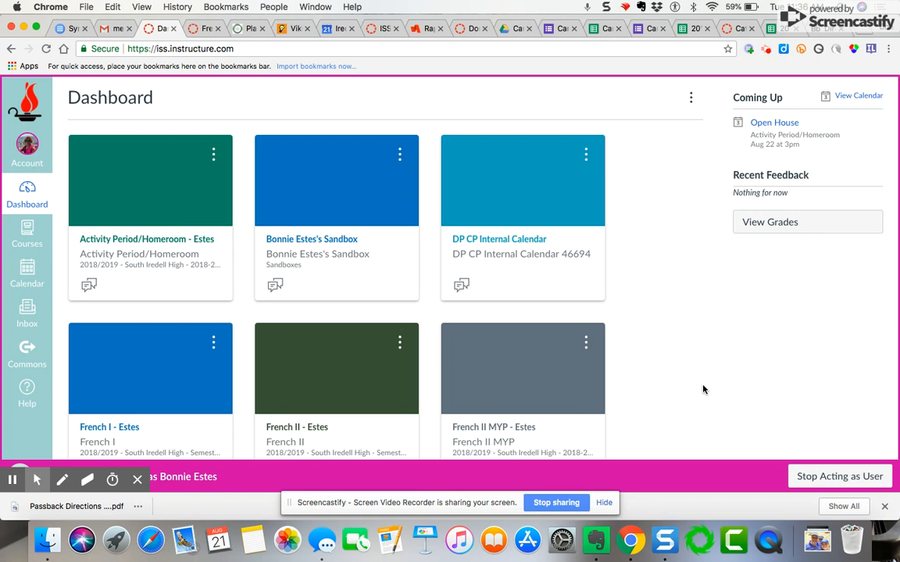
mouse_move(730, 396)
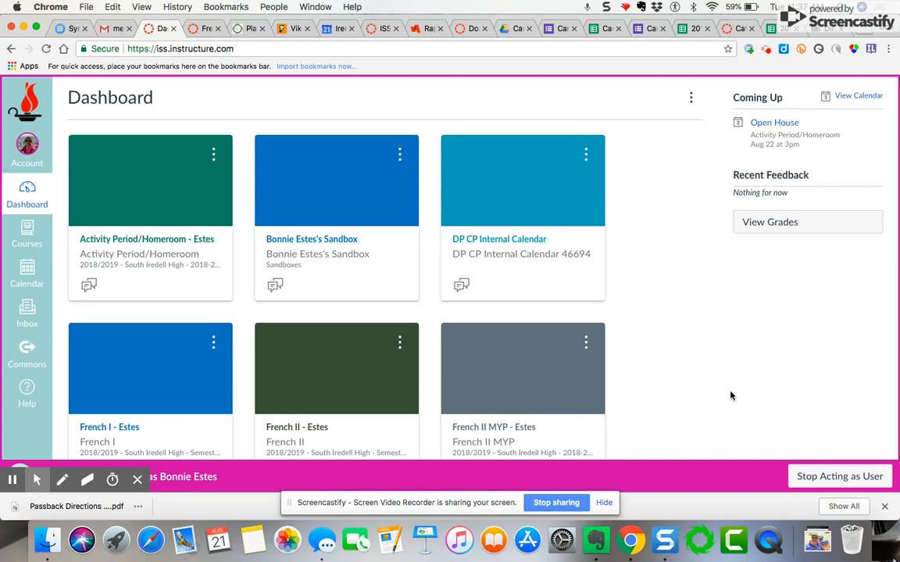
mouse_move(682, 397)
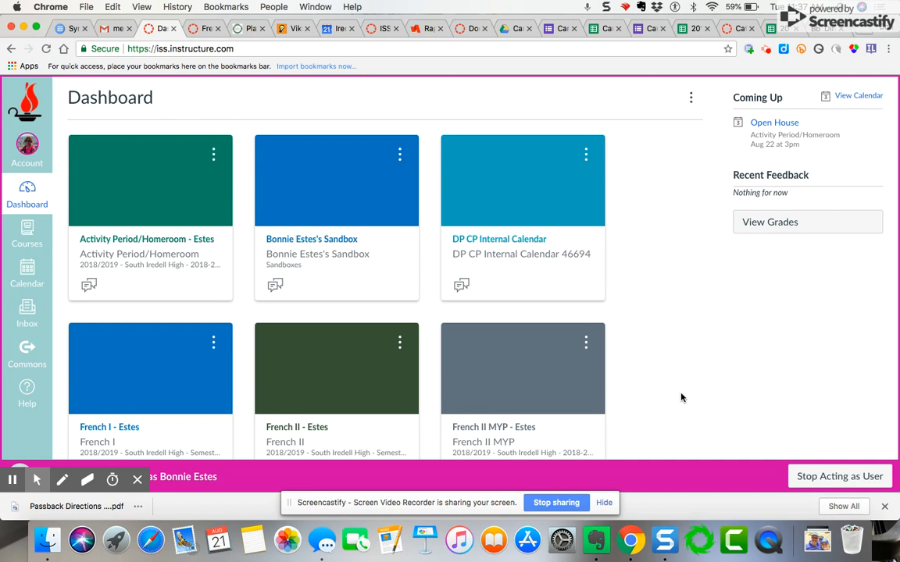
Open the French I - Estes course from the Dashboard and scroll through its modules.
scroll(down, 3)
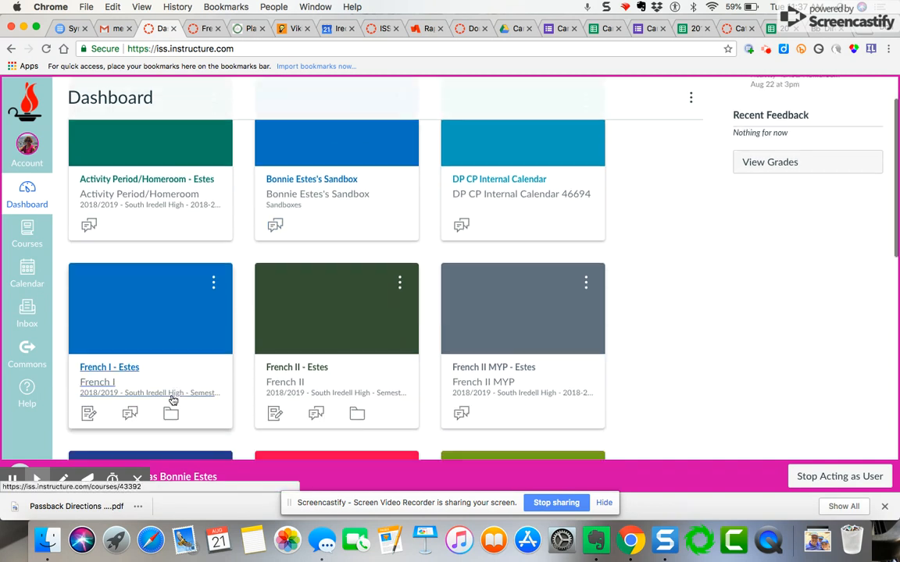
click(109, 367)
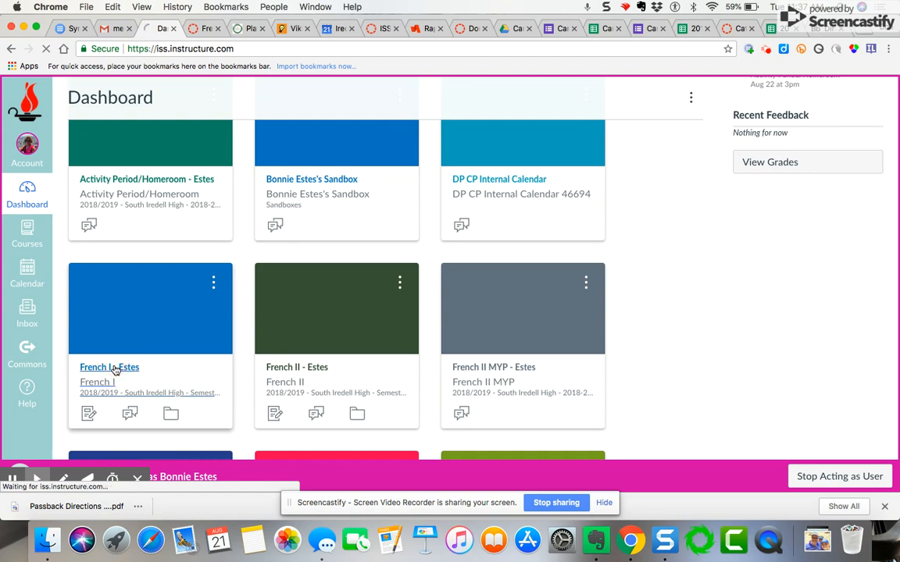
click(109, 367)
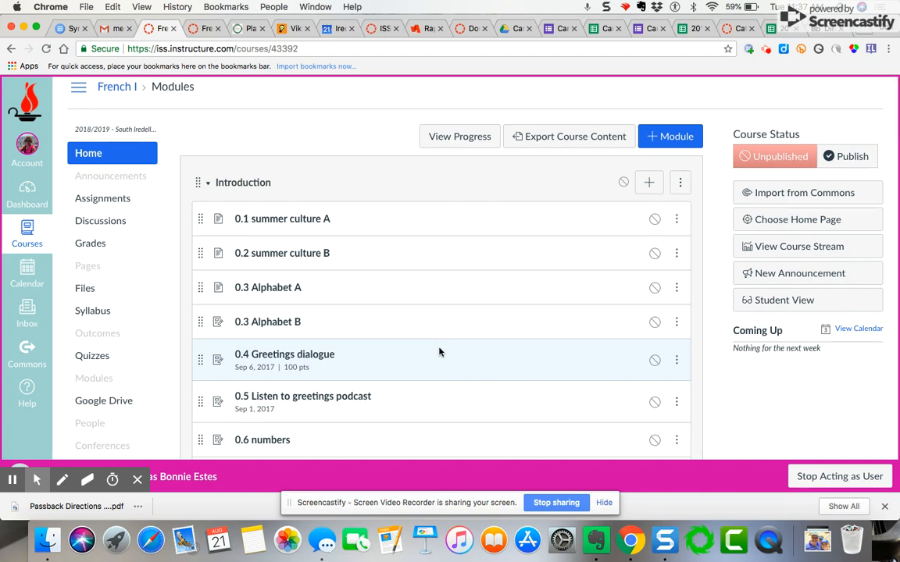
scroll(down, 3)
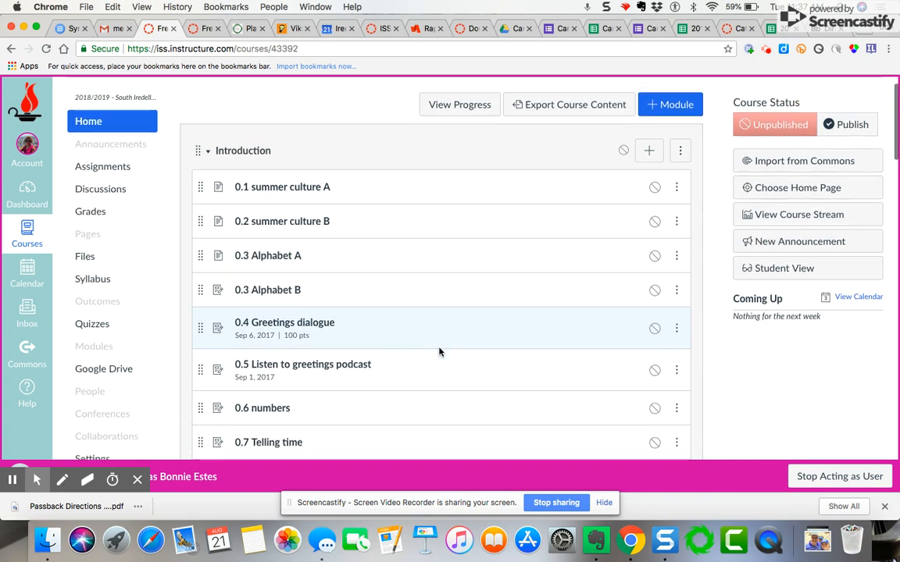
scroll(down, 3)
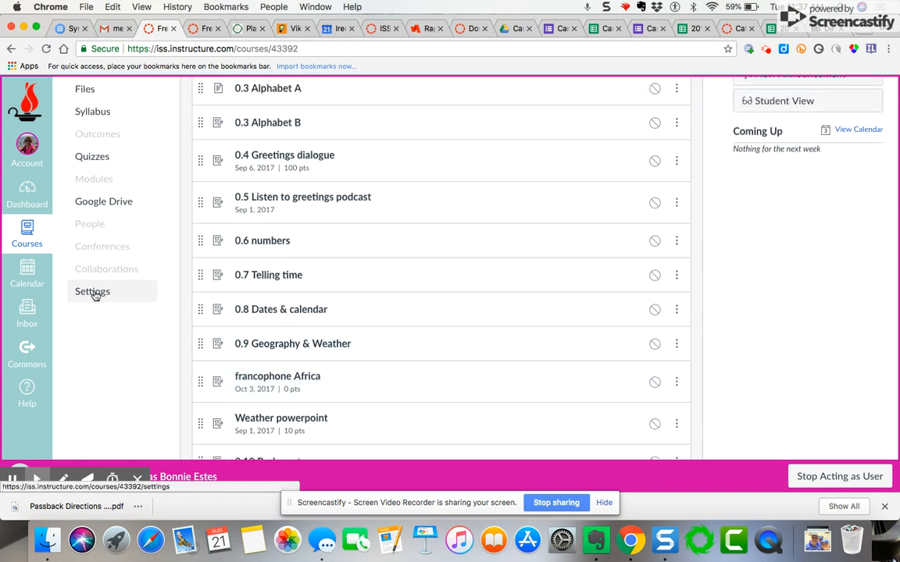
Open the French I course's Settings page to view its course details.
click(92, 292)
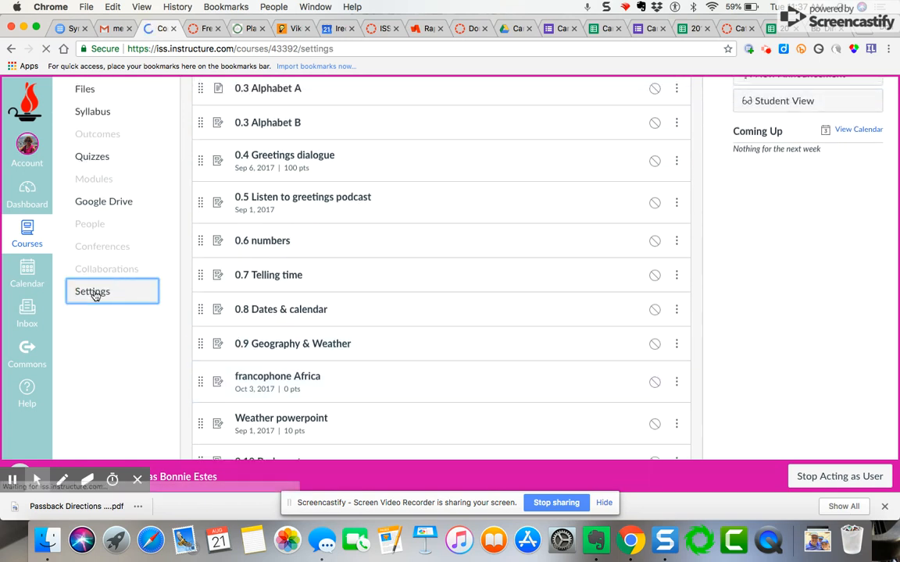
click(93, 291)
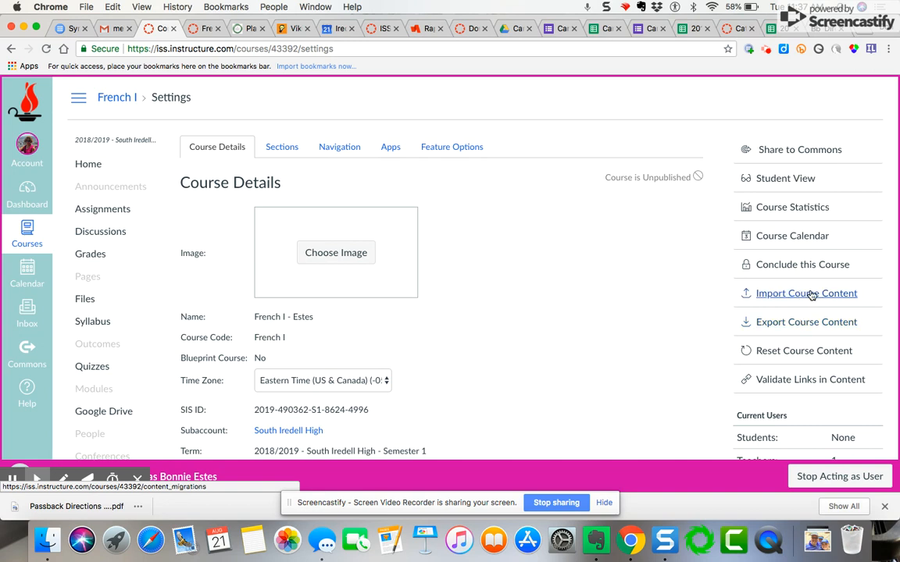
Start a course content import with Copy a Canvas Course as the content type.
click(806, 293)
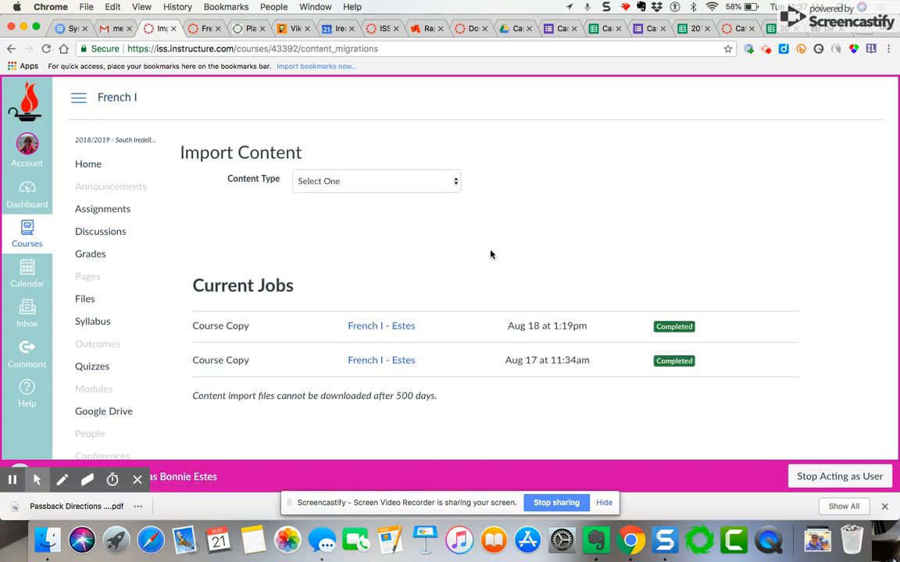
mouse_move(284, 202)
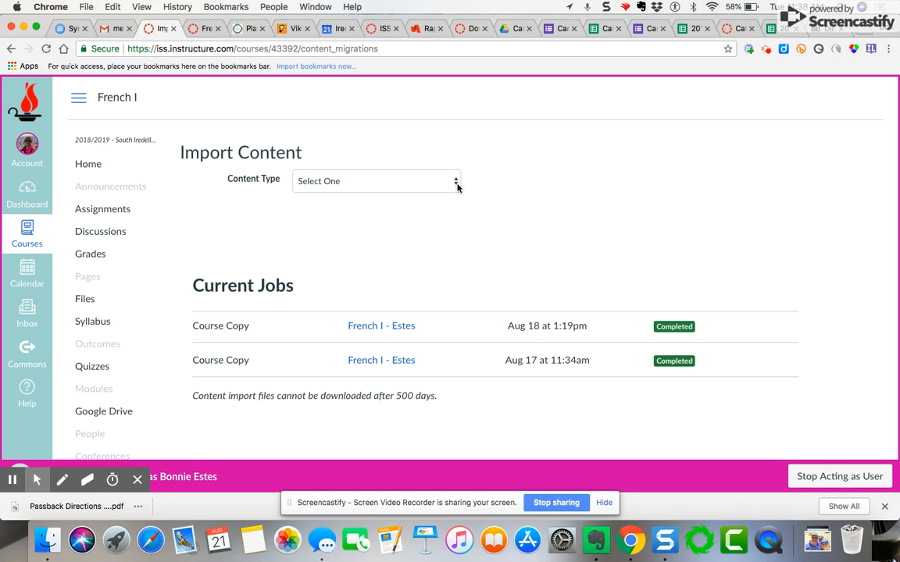
click(377, 180)
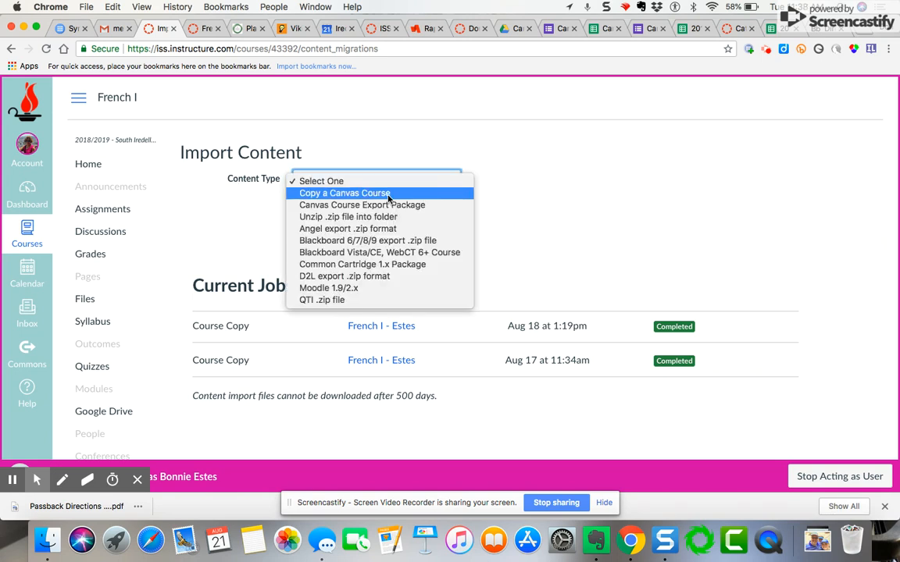
mouse_move(379, 193)
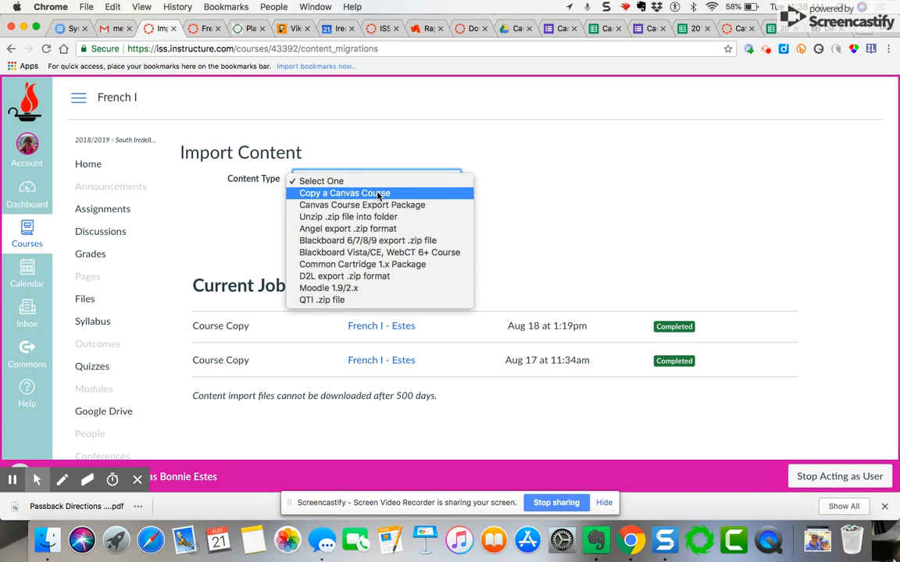
click(343, 193)
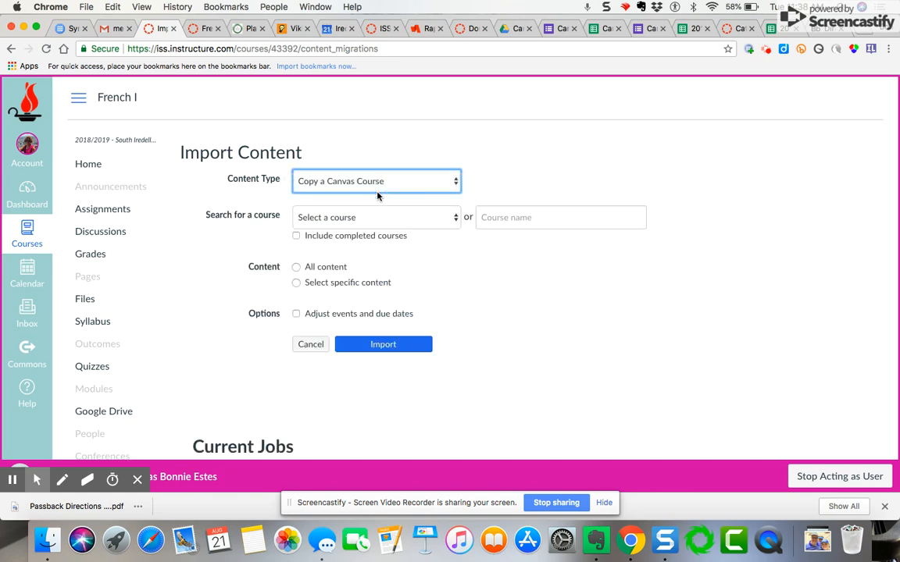
click(375, 218)
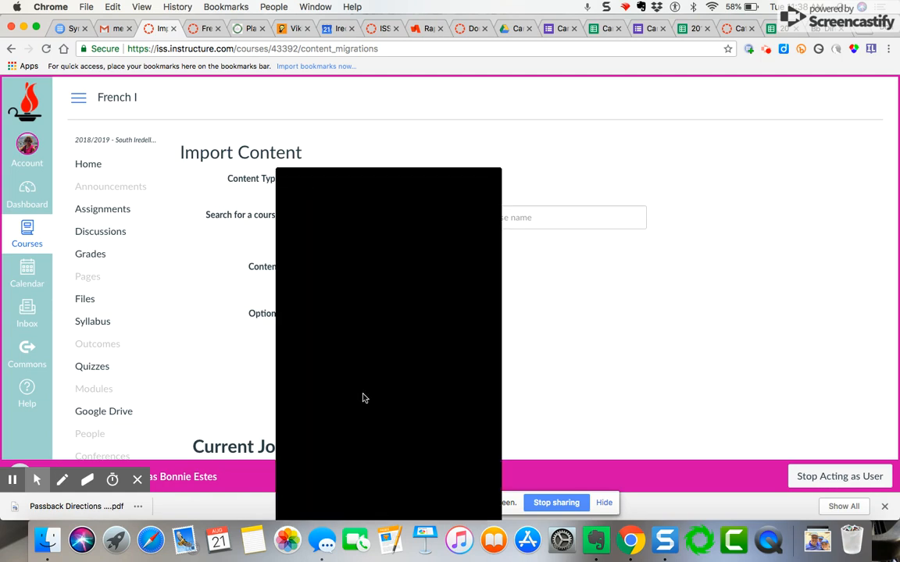
Choose the 2017/2018 Semester 1 French I course as the source, select specific content, and queue the import.
click(571, 217)
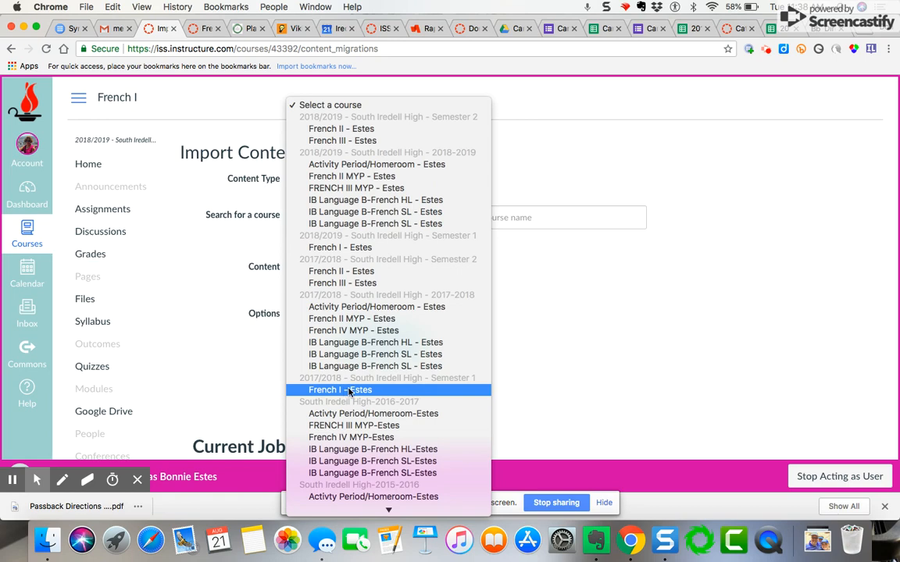
click(340, 389)
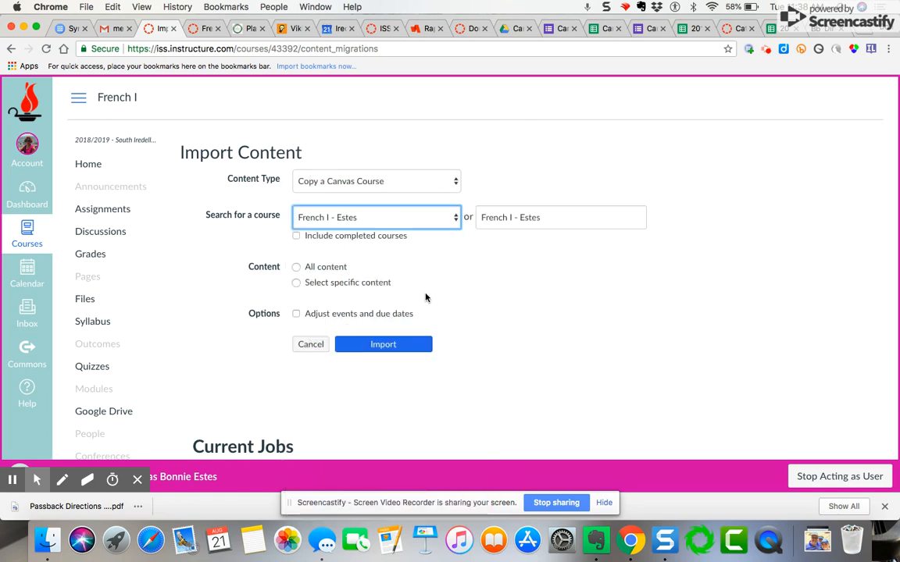
click(296, 266)
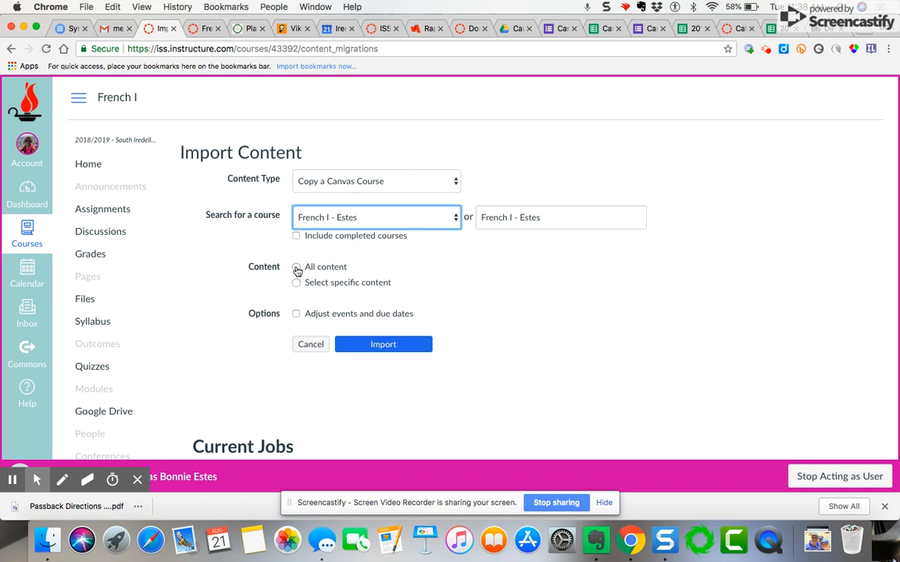
click(296, 267)
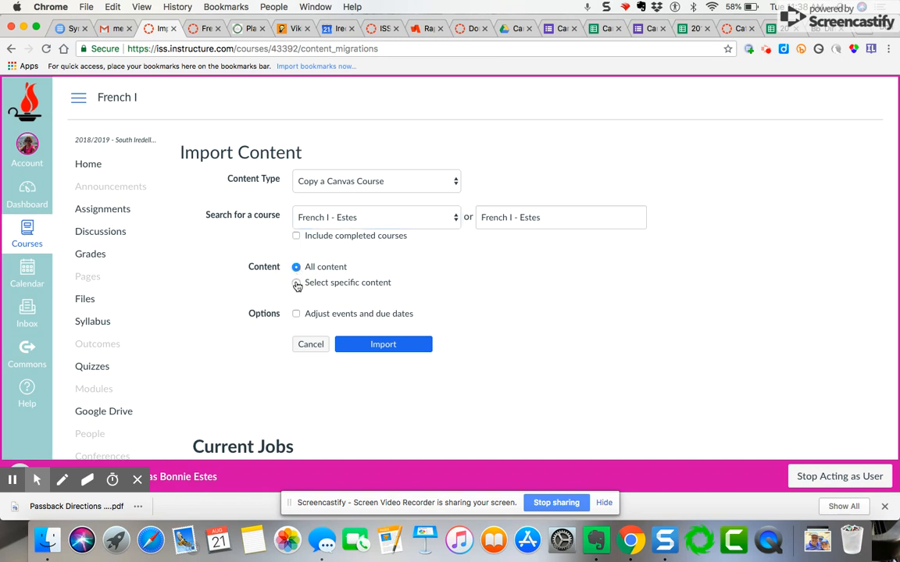
click(296, 283)
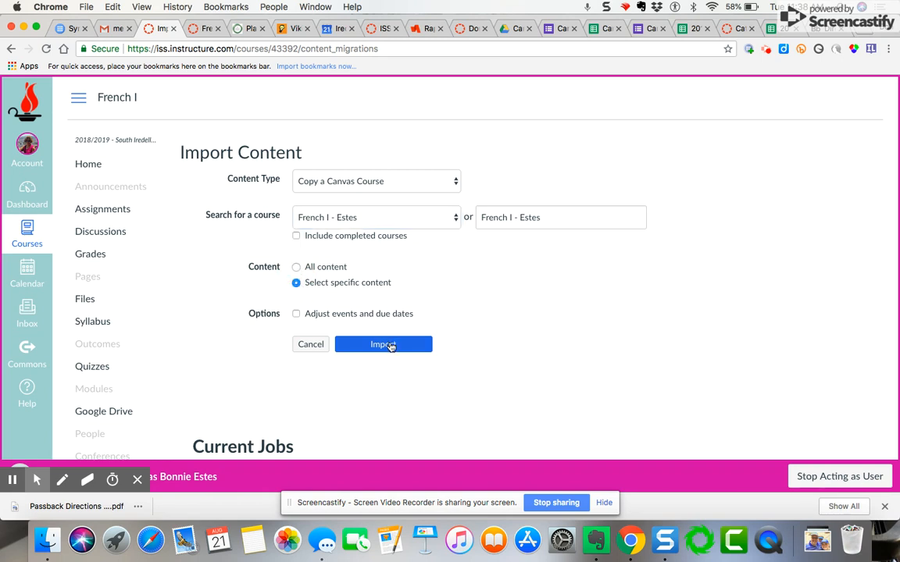
click(382, 345)
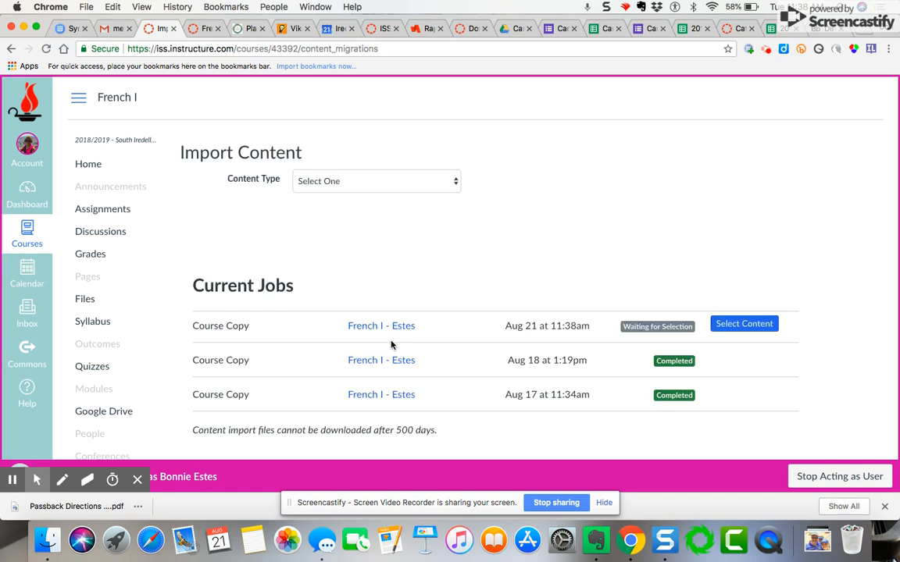
mouse_move(742, 327)
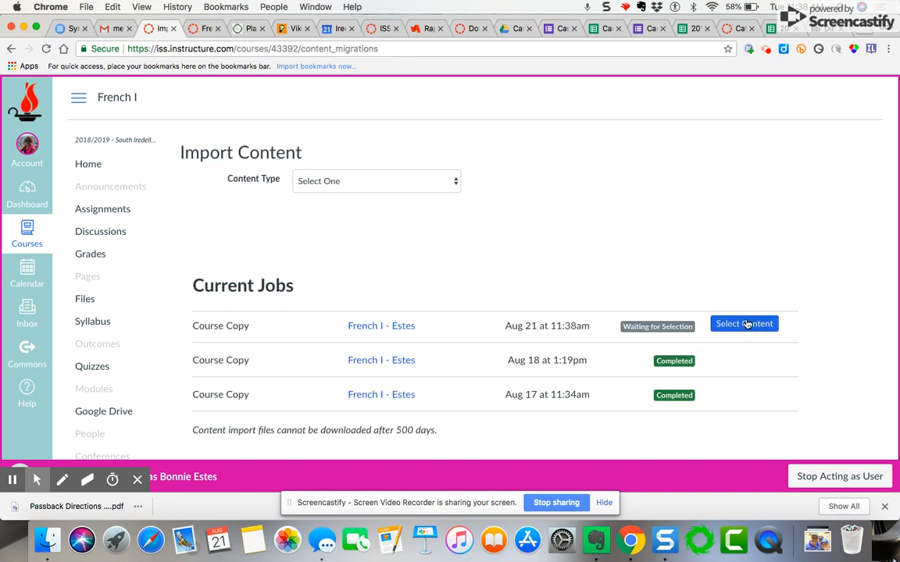
Open Select Content for the waiting copy and expand Modules, Assignments, Wiki Pages and Files.
click(744, 324)
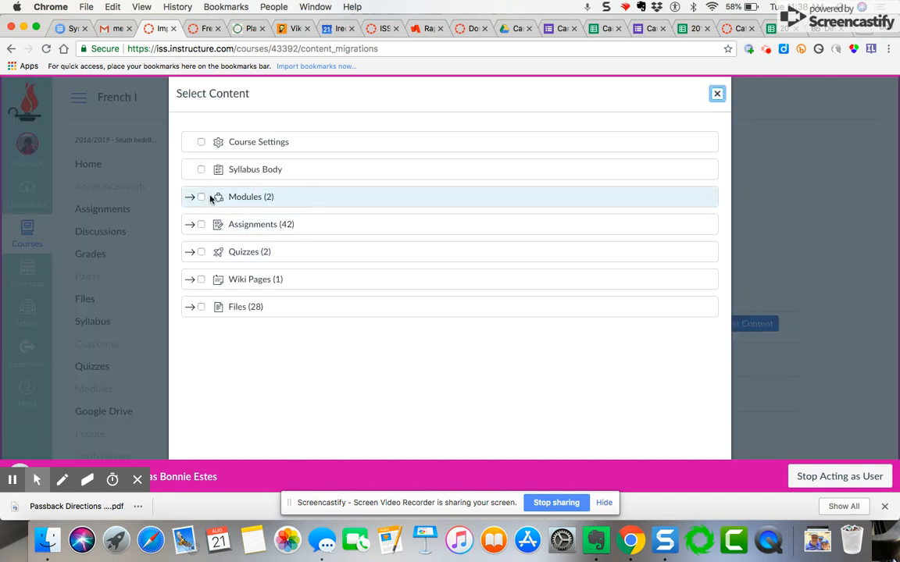
click(190, 197)
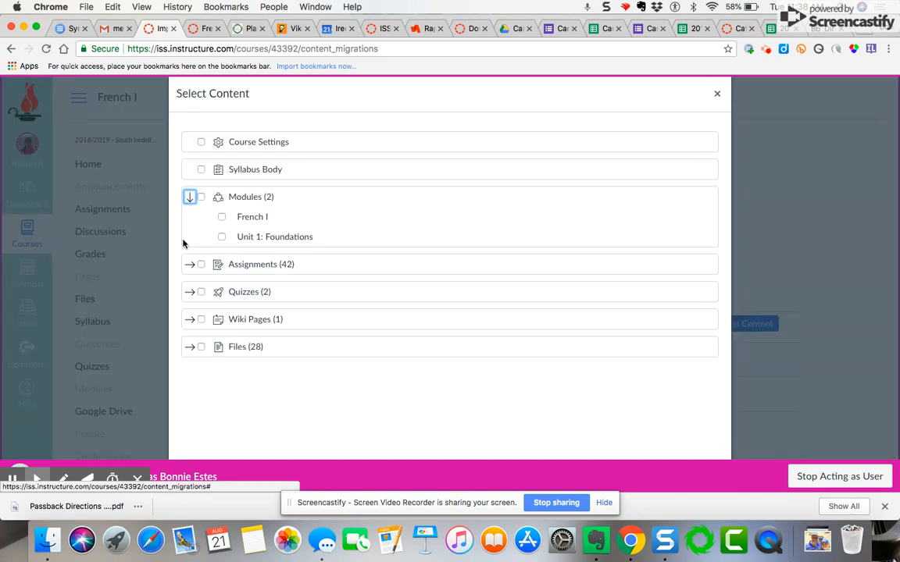
click(189, 264)
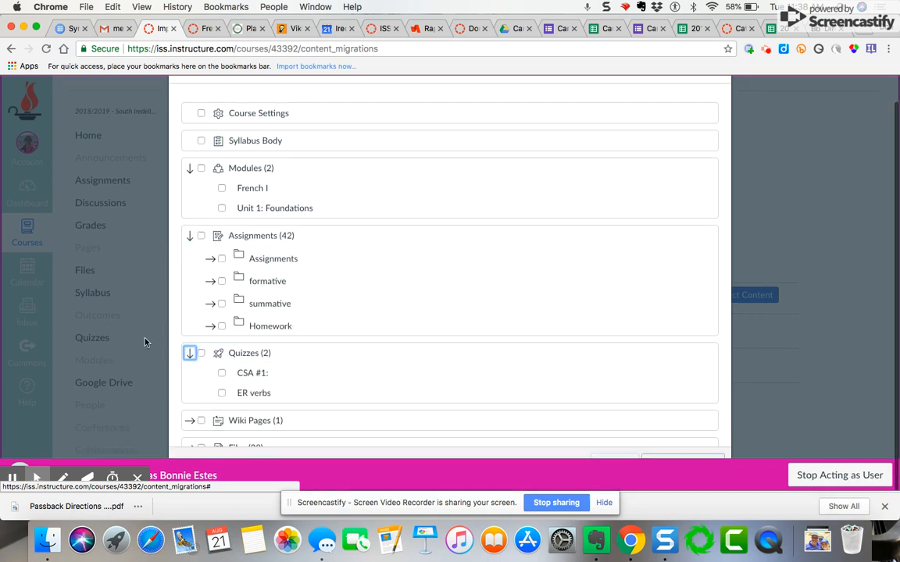
click(190, 421)
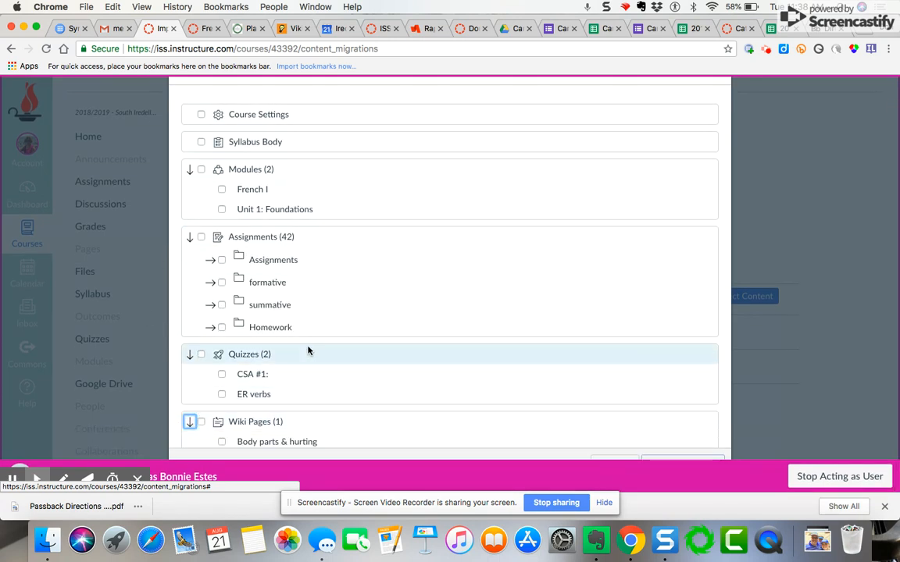
scroll(down, 3)
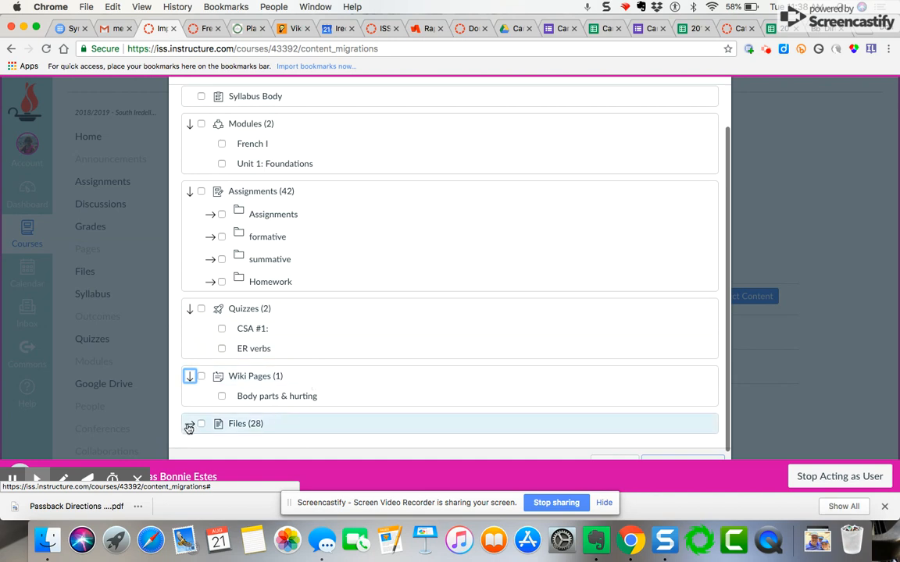
click(190, 426)
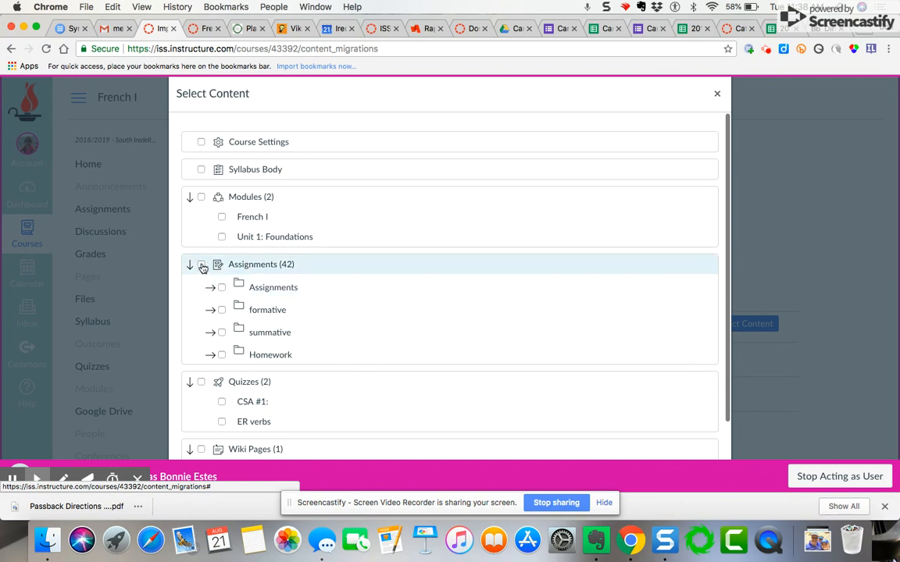
Toggle the Assignments checkbox on and off, leaving all assignments excluded.
click(202, 264)
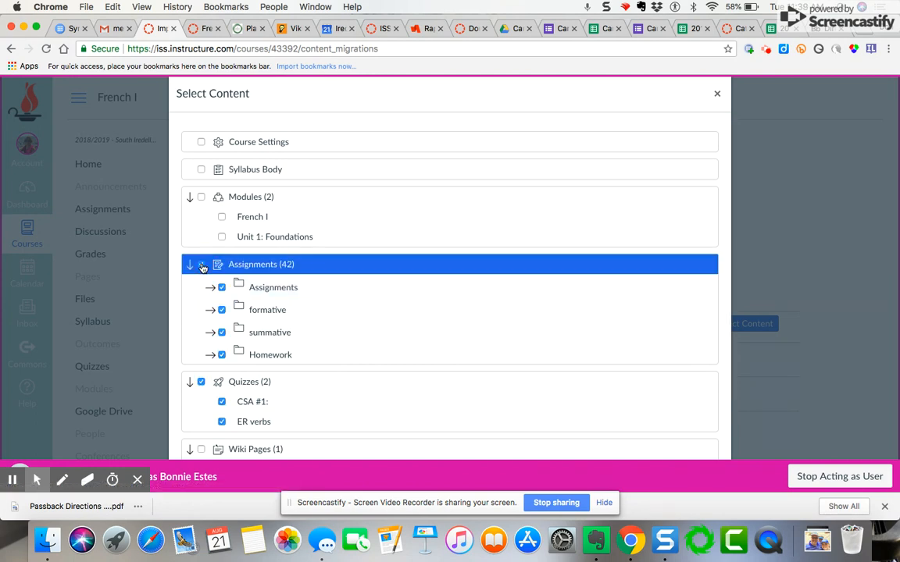
click(201, 264)
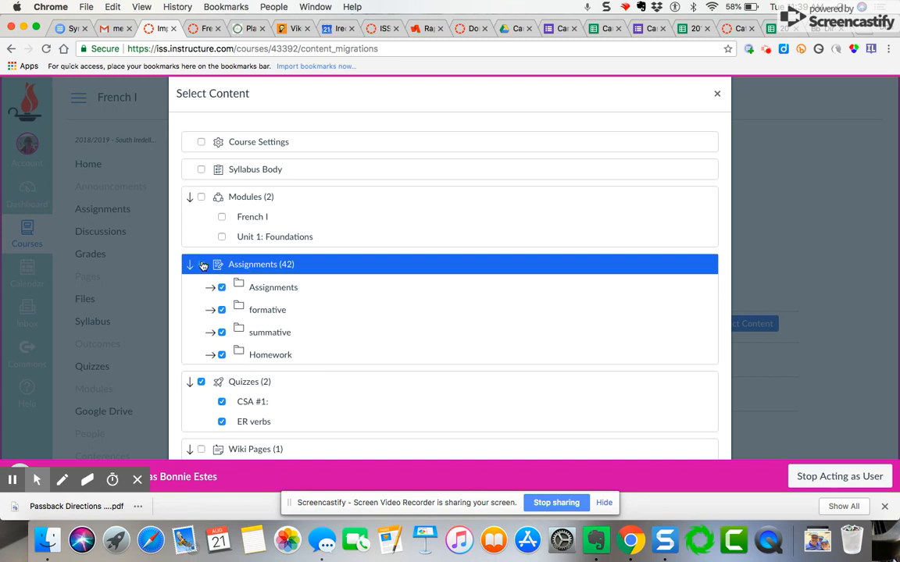
click(201, 264)
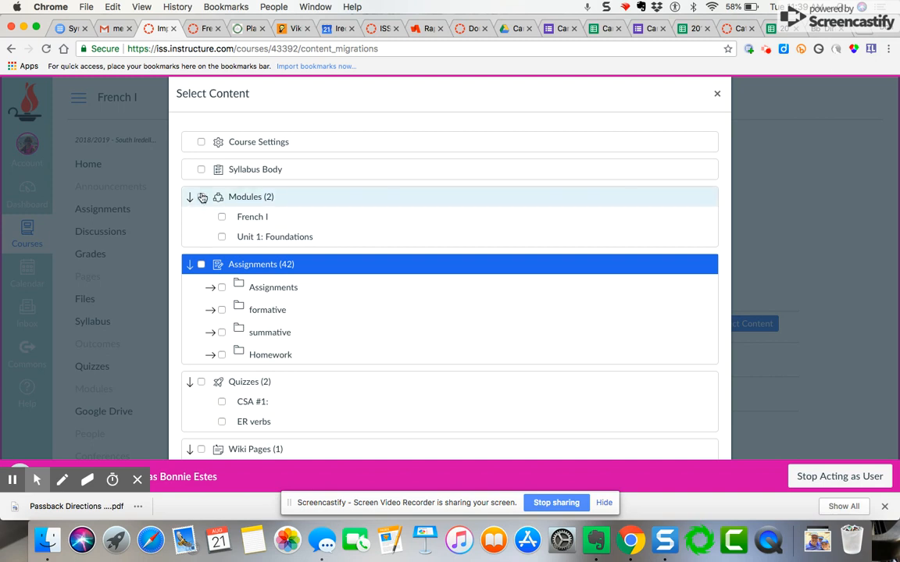
Deselect both modules, then tick only the French I module for copying.
click(201, 197)
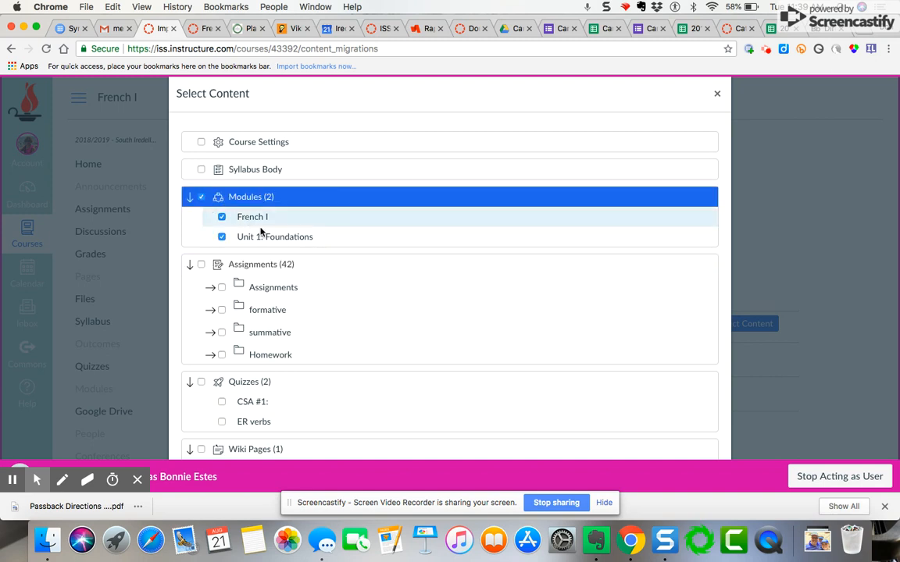
mouse_move(271, 247)
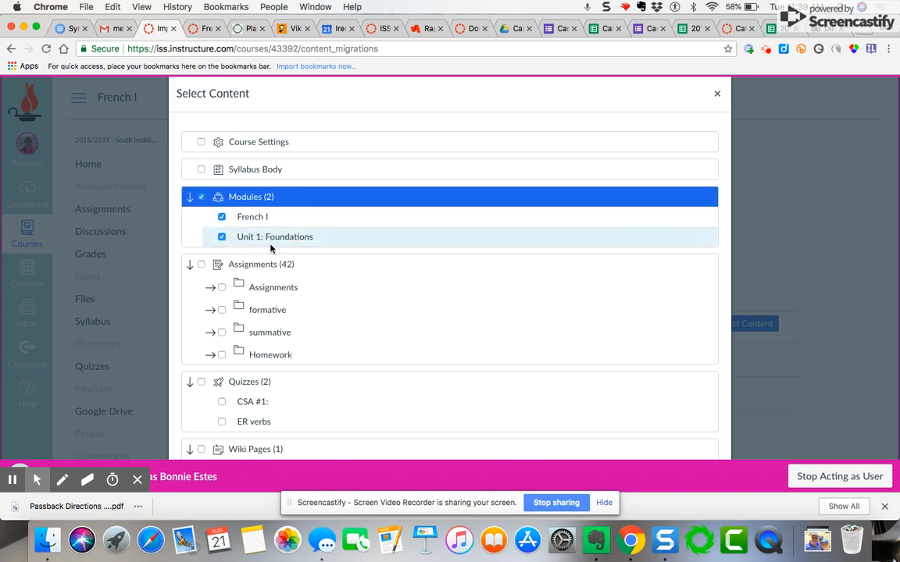
click(200, 197)
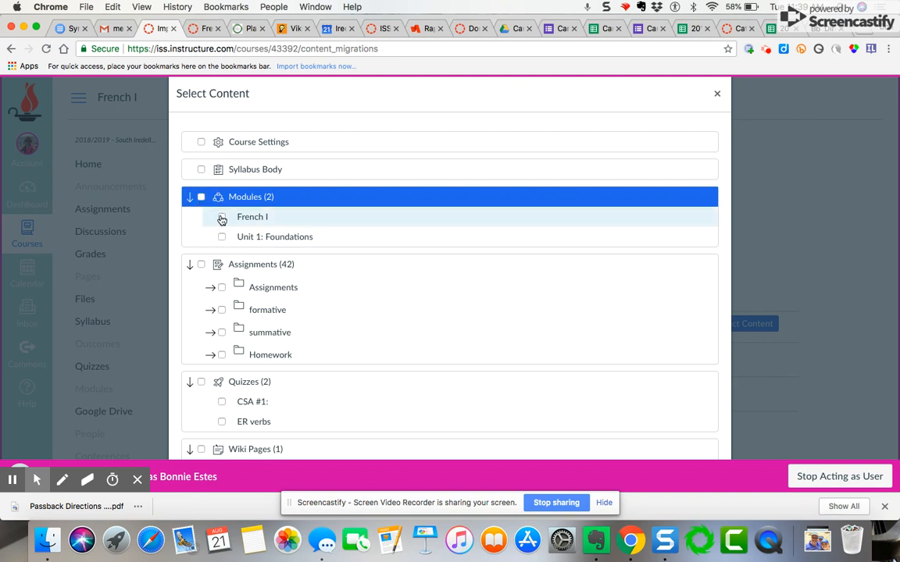
click(221, 217)
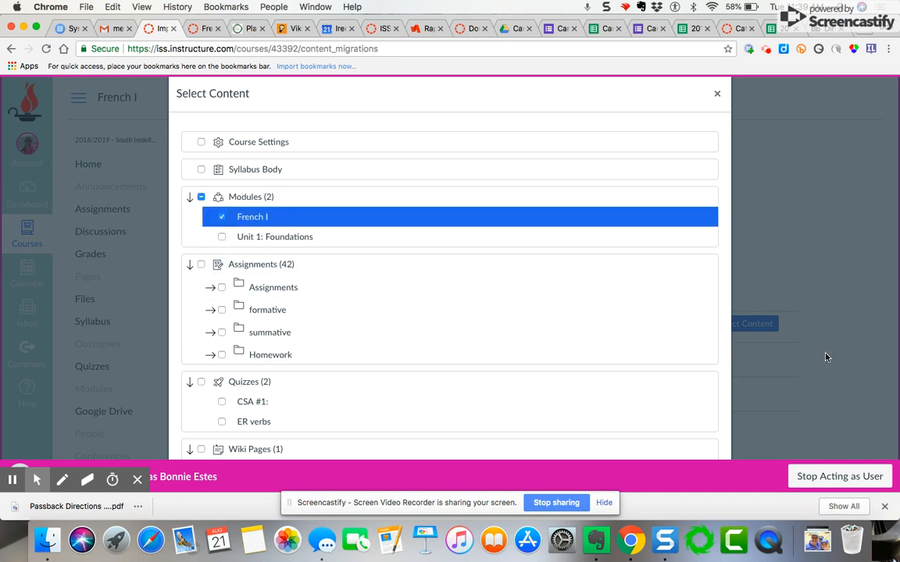
scroll(down, 3)
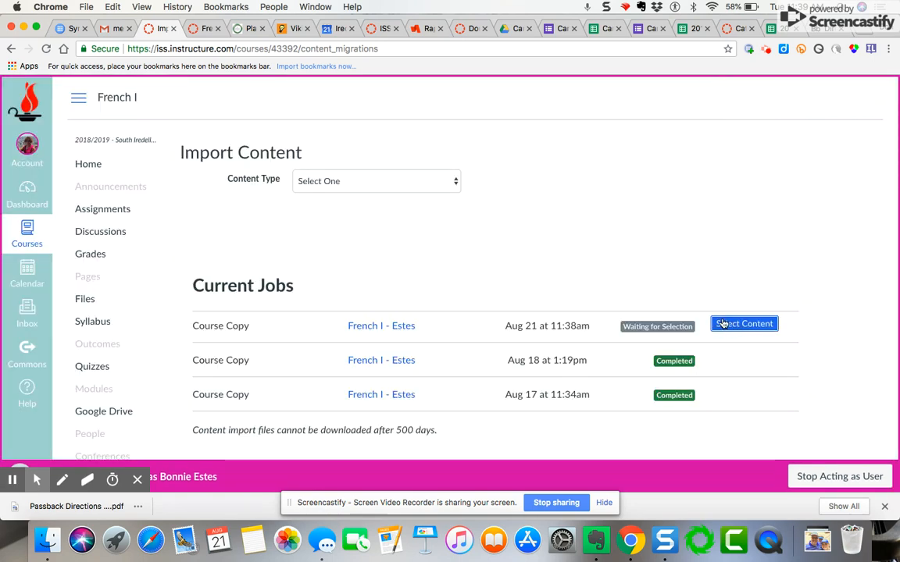
mouse_move(716, 334)
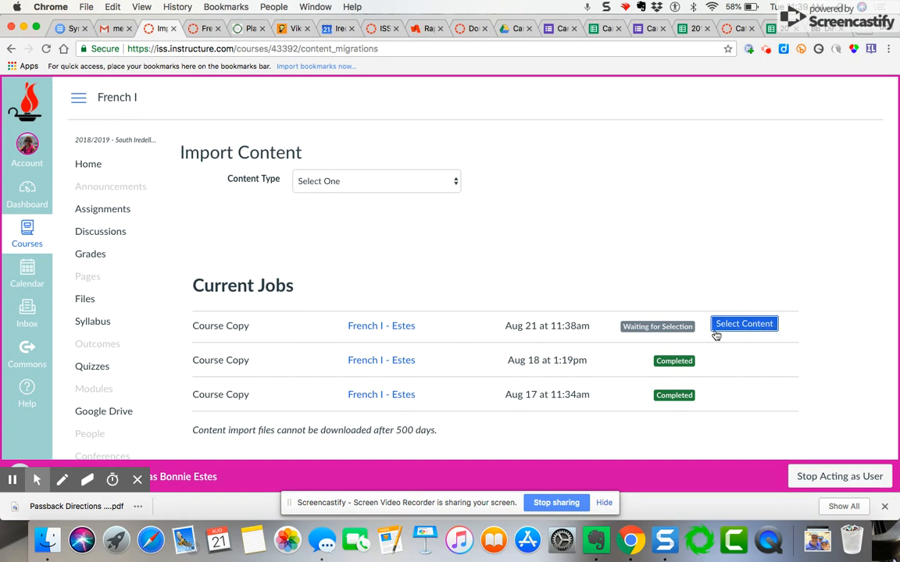
mouse_move(775, 338)
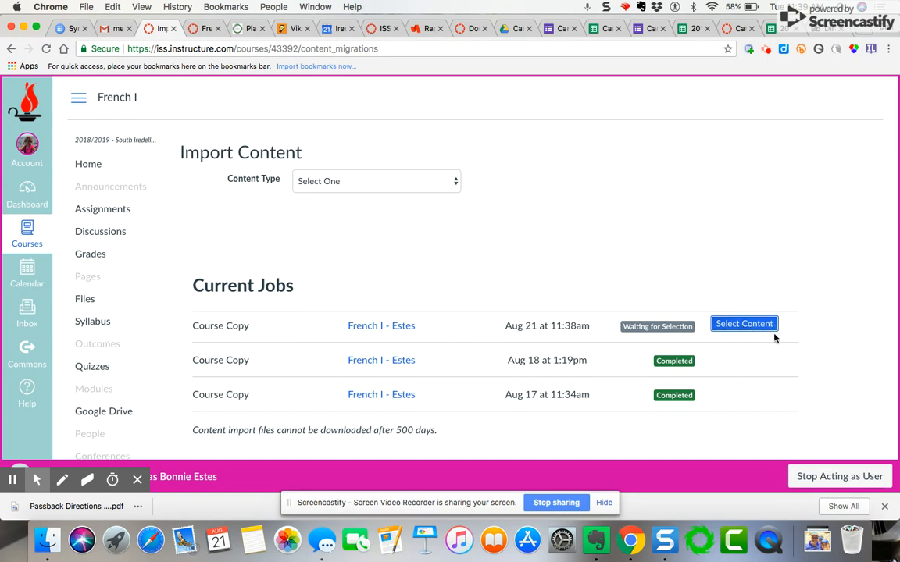